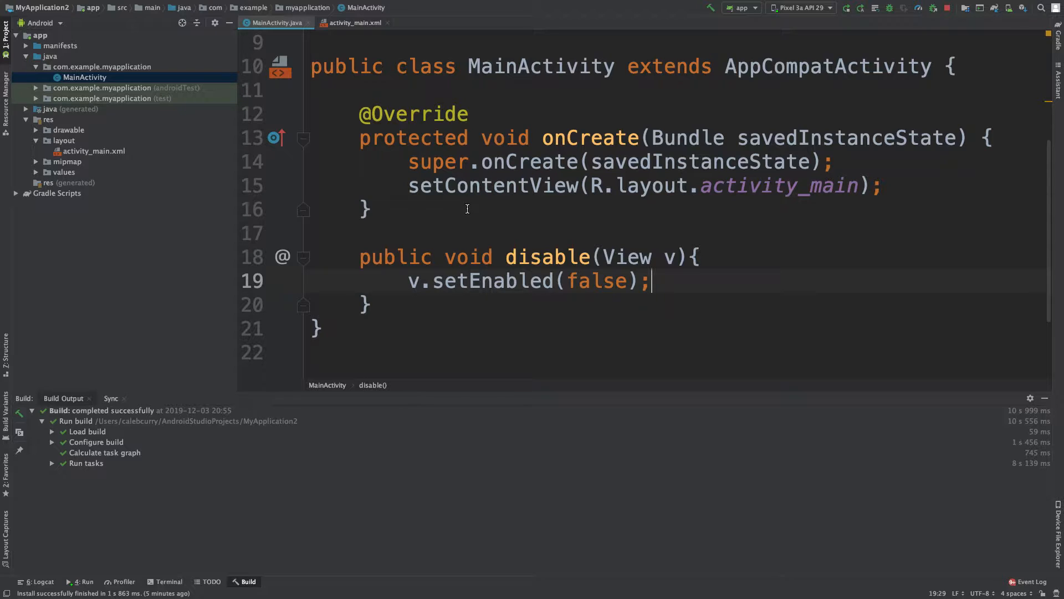
# Finish disable(View v) to disable the clicked view, then show the layout's onClick="disable"
pyautogui.moveTo(360, 256); pyautogui.dragTo(373, 304)
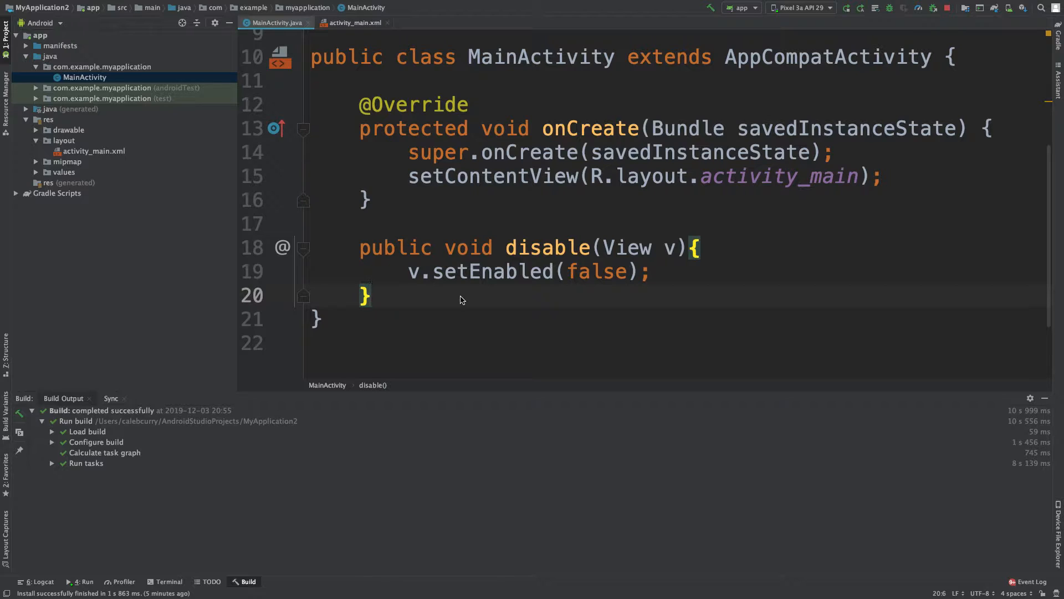
pyautogui.moveTo(491, 300)
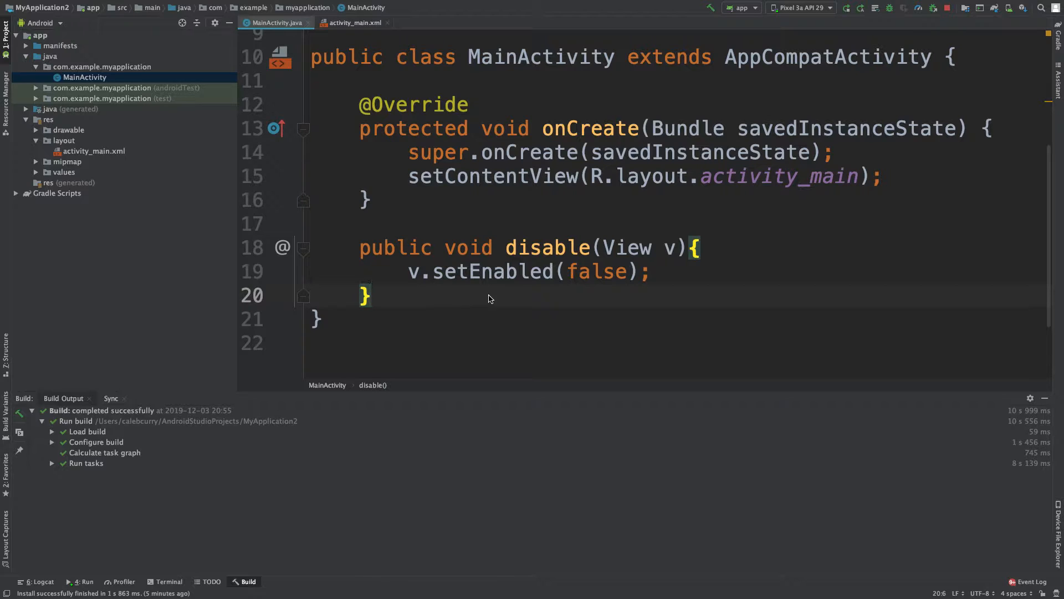
pyautogui.moveTo(535, 302)
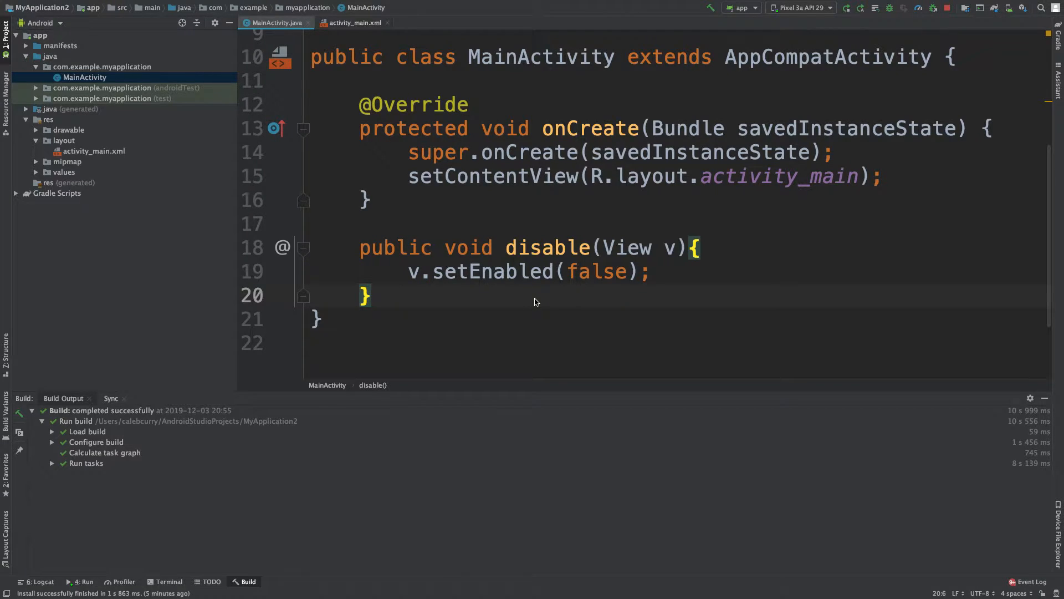
pyautogui.moveTo(477, 295)
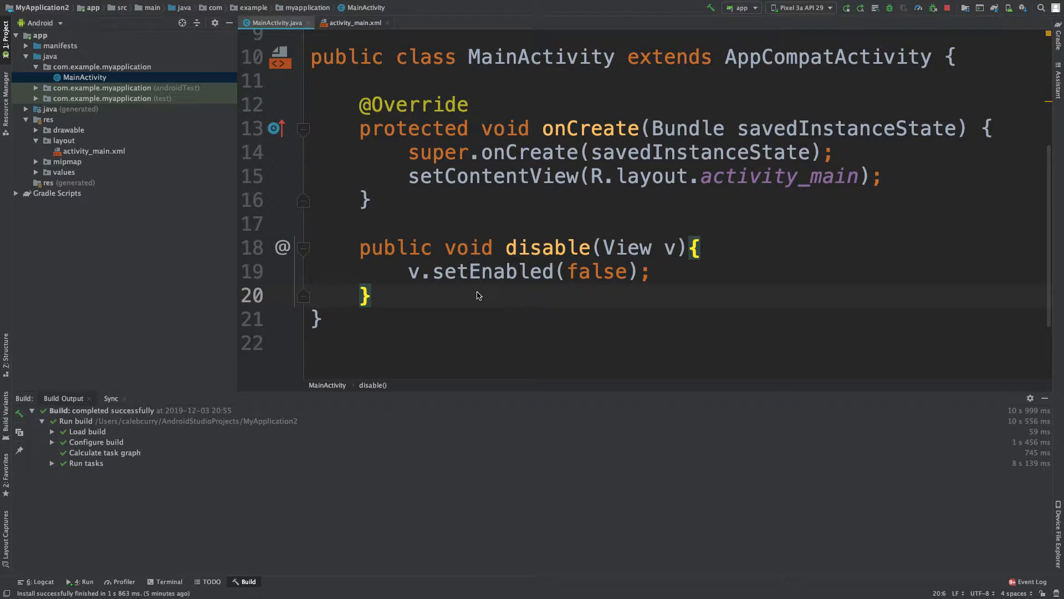
pyautogui.click(353, 22)
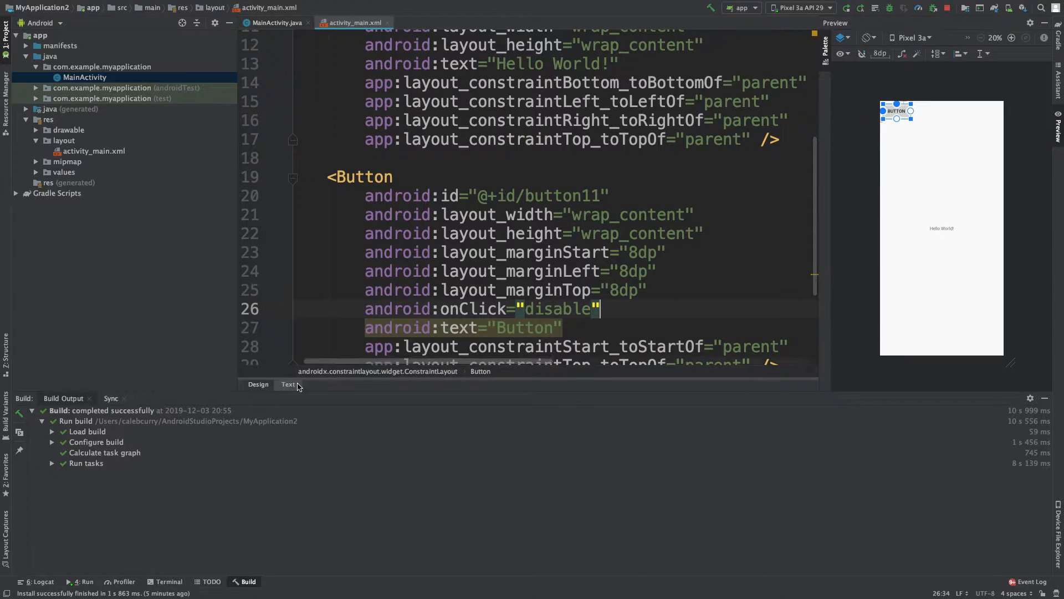
# Add button12 in Design view, constrained to the parent top and to button11's end
pyautogui.click(258, 385)
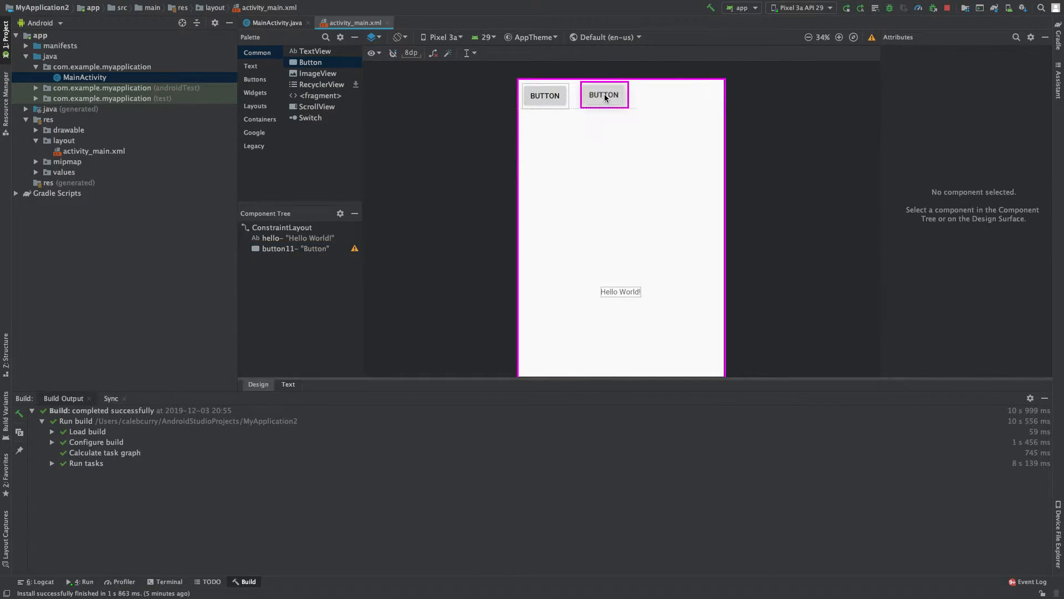
pyautogui.press('Delete')
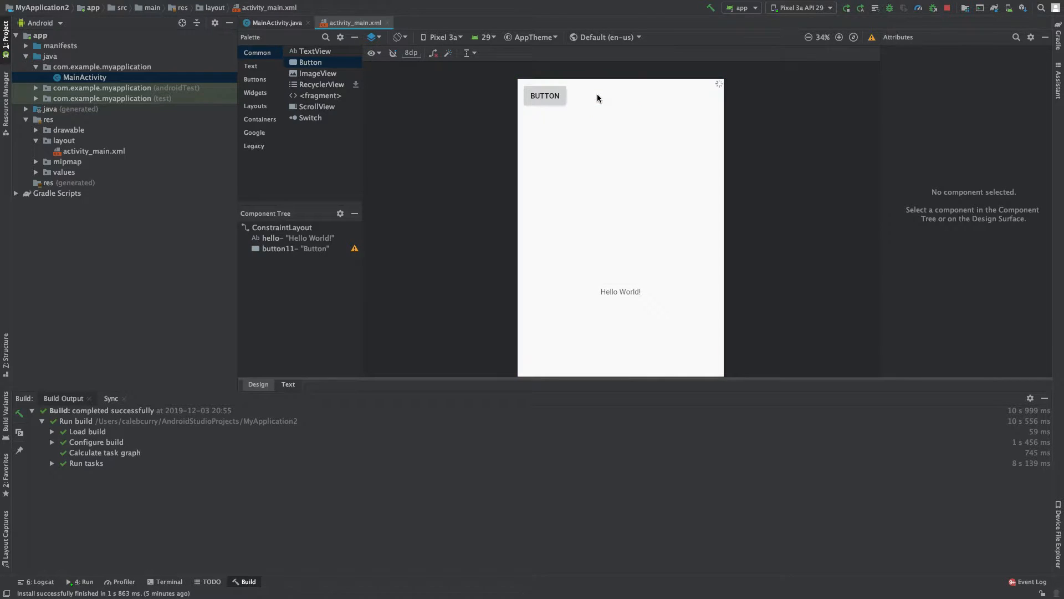
pyautogui.moveTo(309, 62); pyautogui.dragTo(596, 95)
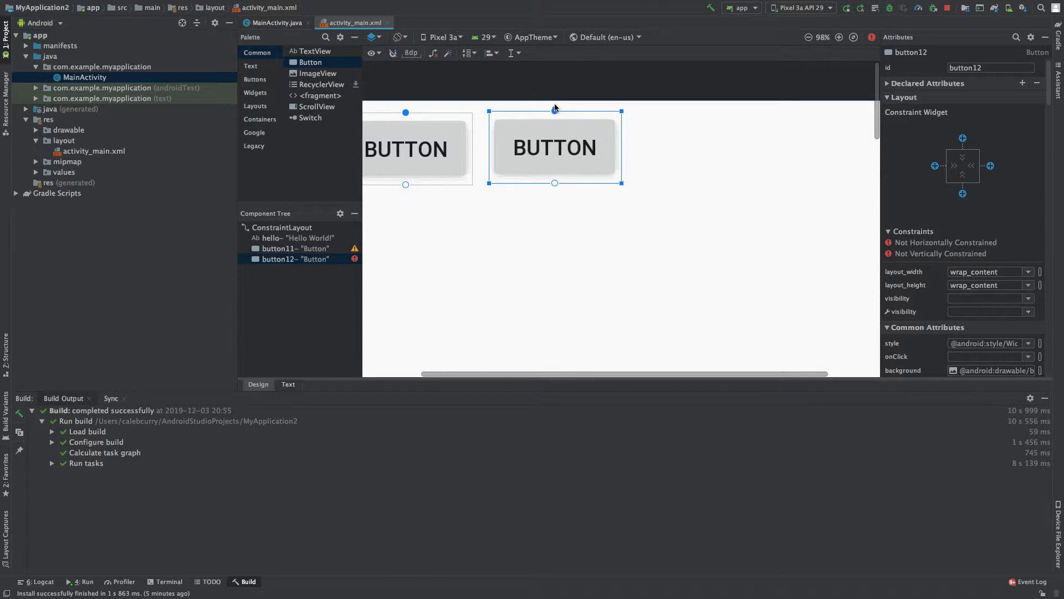
pyautogui.moveTo(554, 112); pyautogui.dragTo(554, 106)
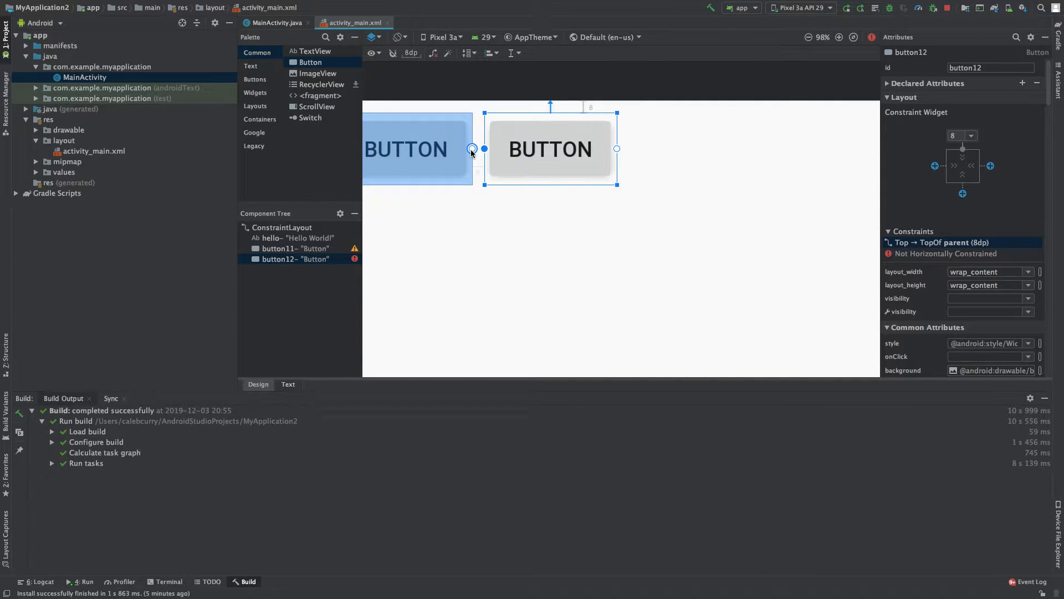
pyautogui.moveTo(484, 148); pyautogui.dragTo(473, 149)
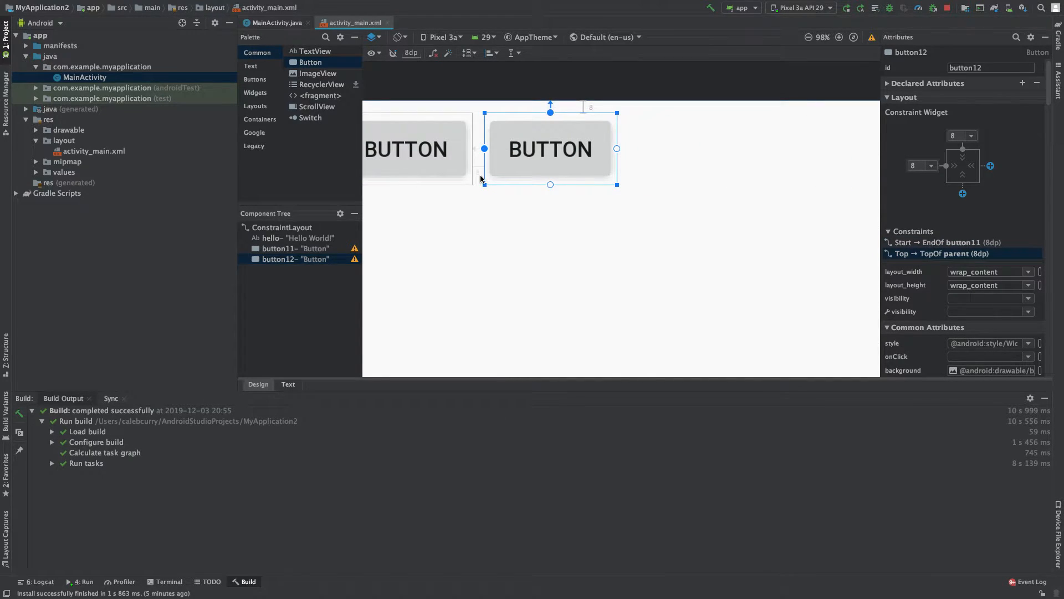
pyautogui.click(410, 54)
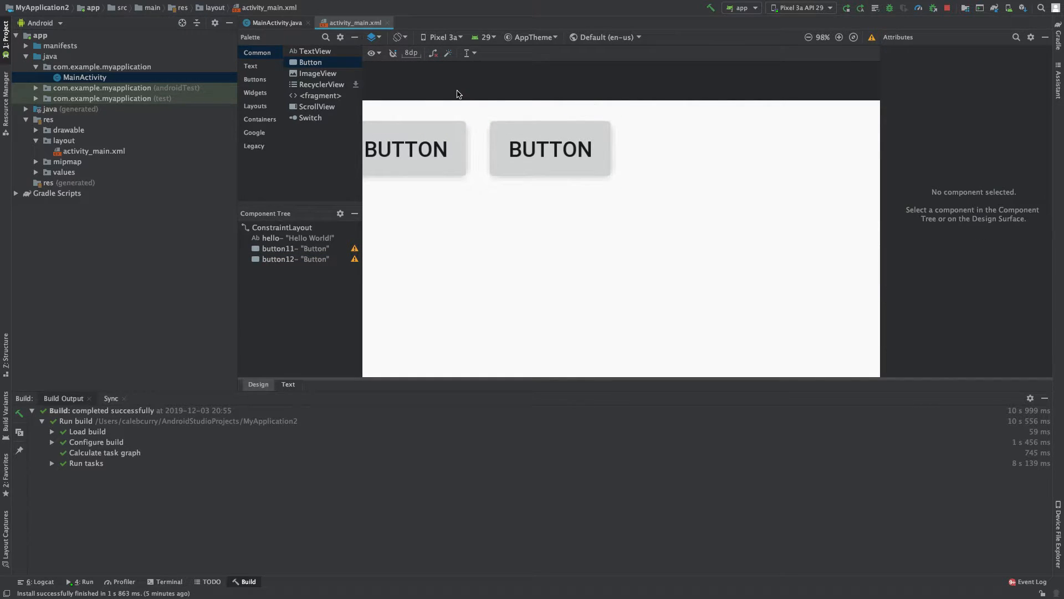
# Set button12's onClick to "disable" and run the app in the emulator
pyautogui.click(550, 149)
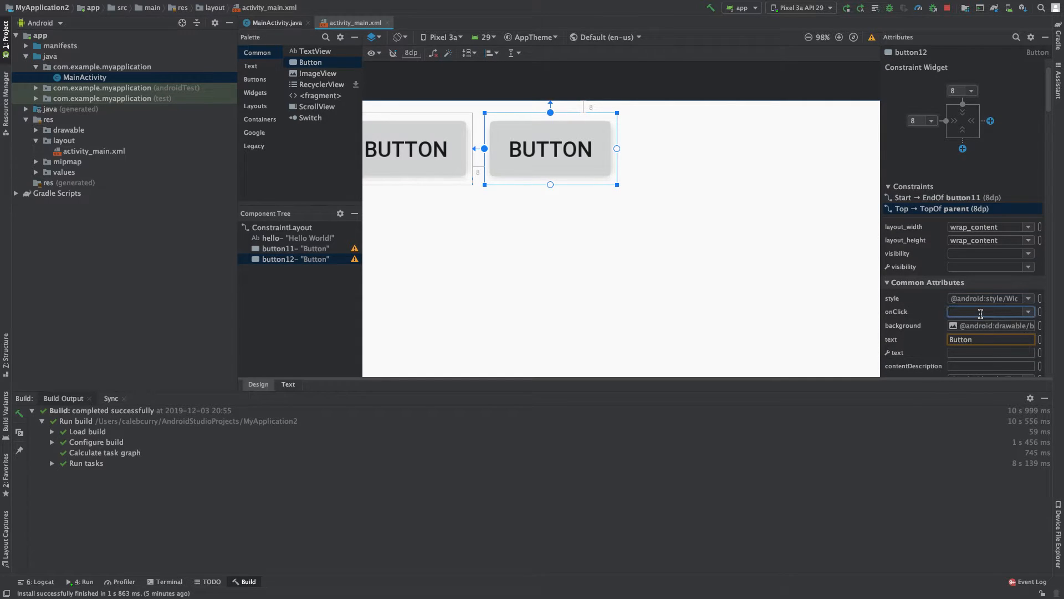
pyautogui.write('disable')
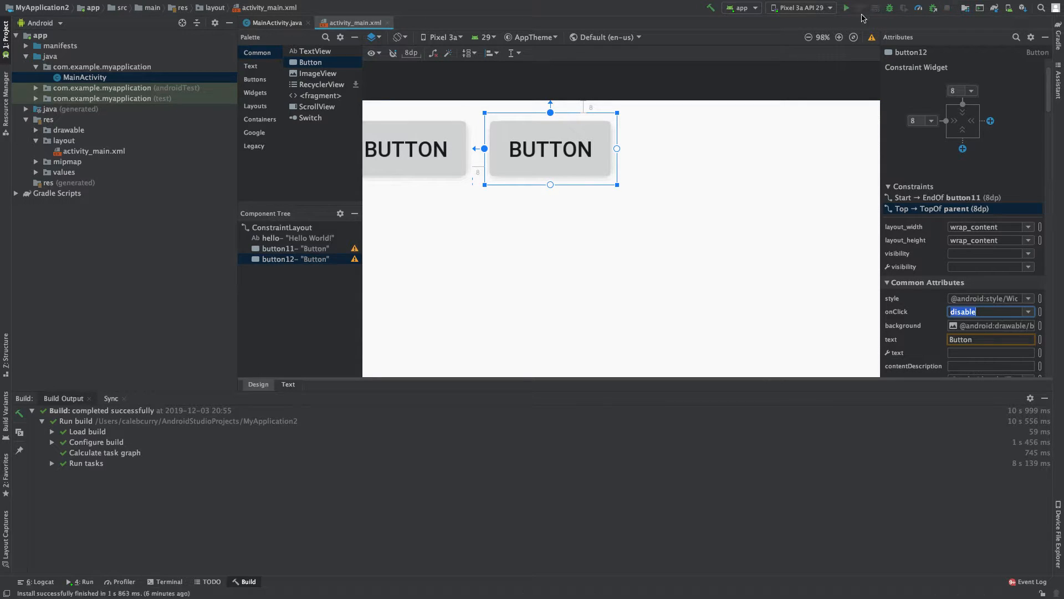
pyautogui.click(846, 8)
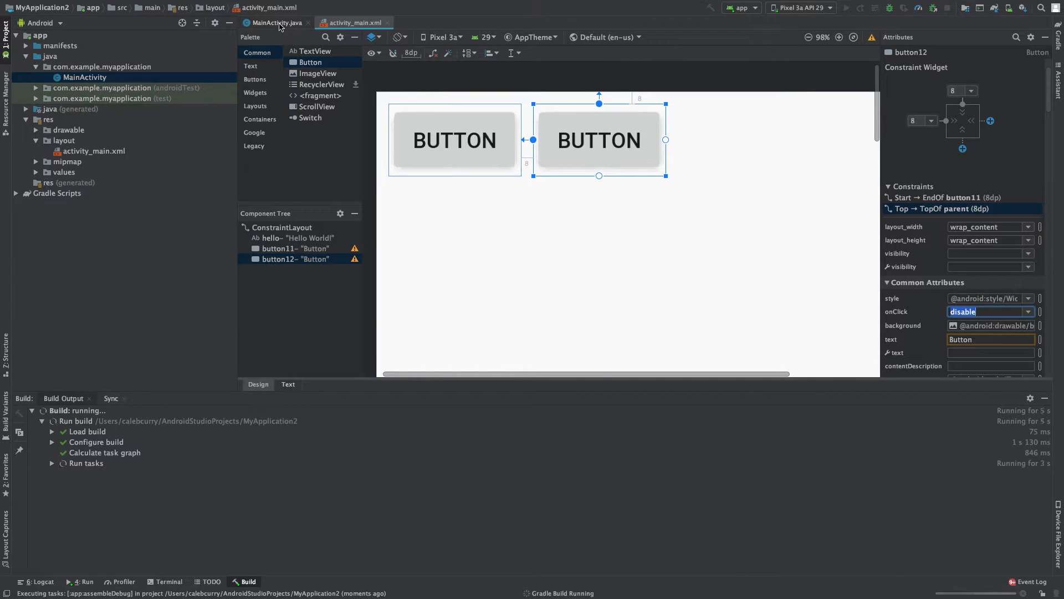
# Review the disable method in MainActivity.java and the activity_main.xml layout
pyautogui.click(275, 23)
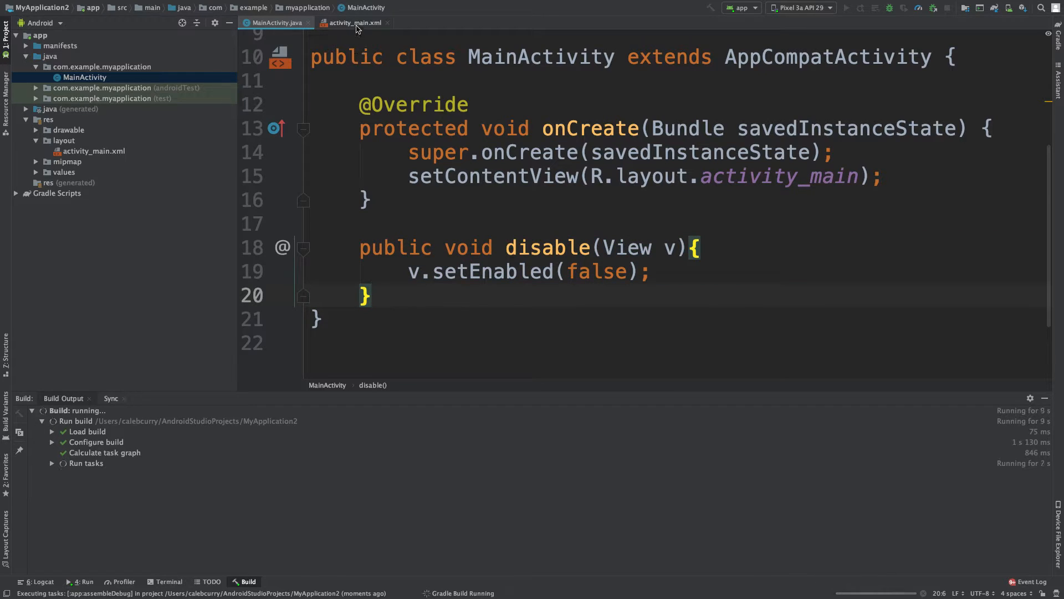
pyautogui.click(353, 22)
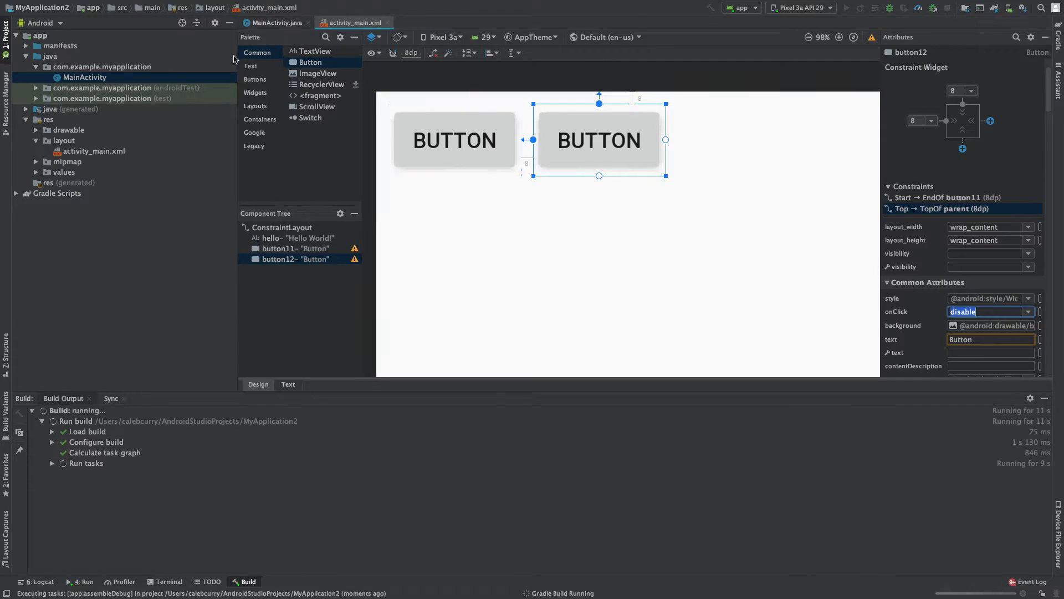
pyautogui.click(275, 22)
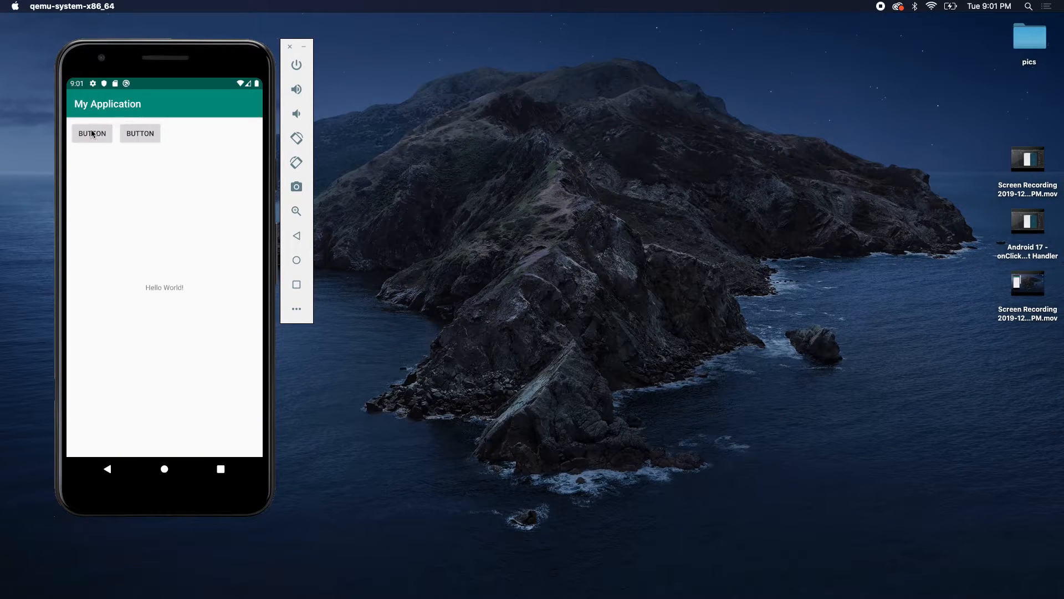
# Tap the first and second buttons so each becomes greyed out and disabled
pyautogui.click(92, 133)
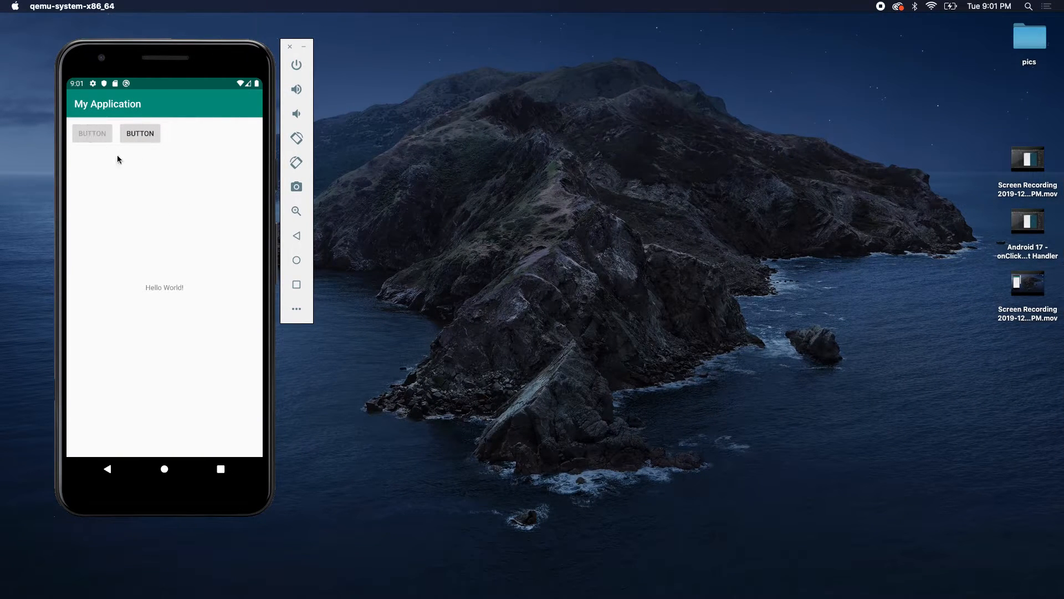
pyautogui.click(139, 133)
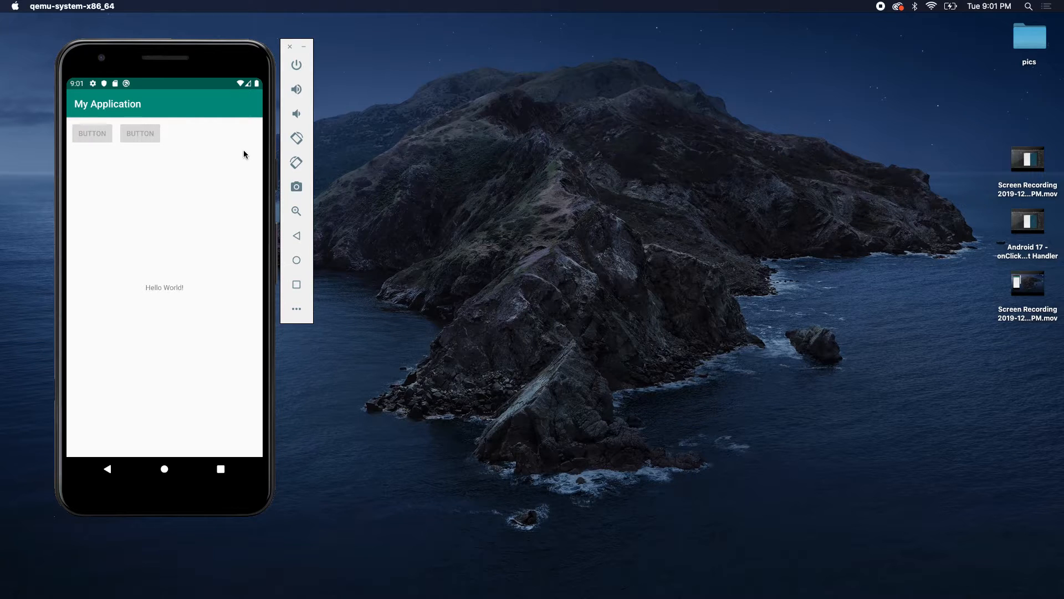
pyautogui.moveTo(550, 189)
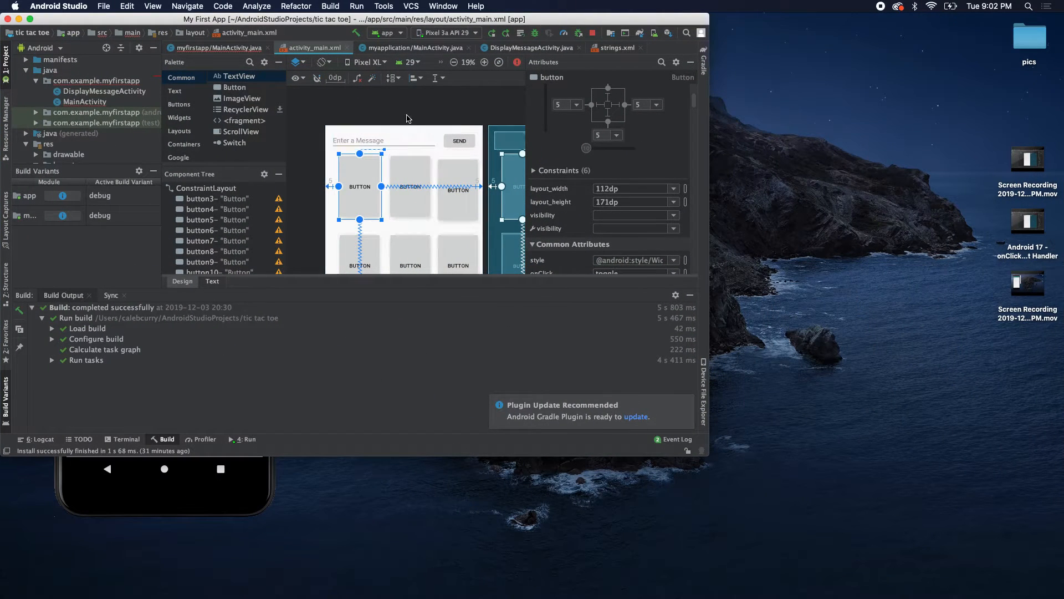
# Make toggle call passedIn.setEnabled(false) and run the tic-tac-toe app again
pyautogui.click(579, 32)
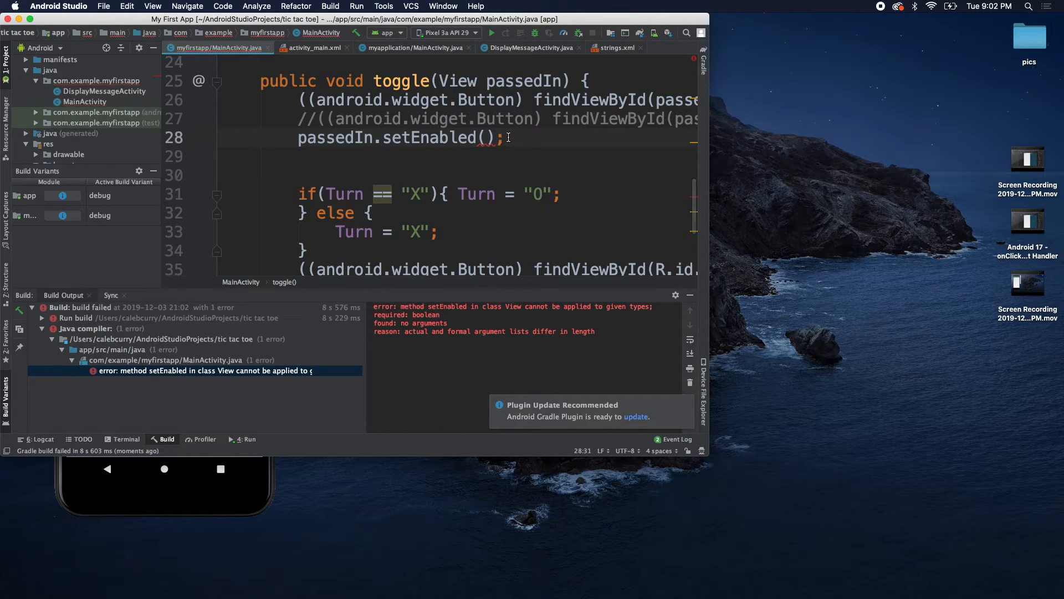
pyautogui.write('false')
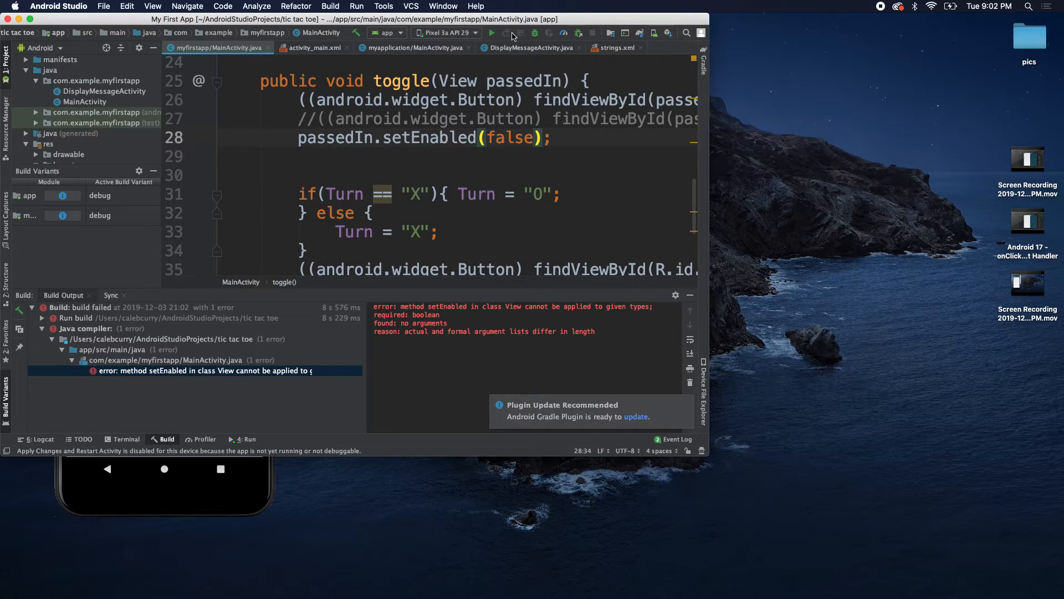
pyautogui.click(491, 32)
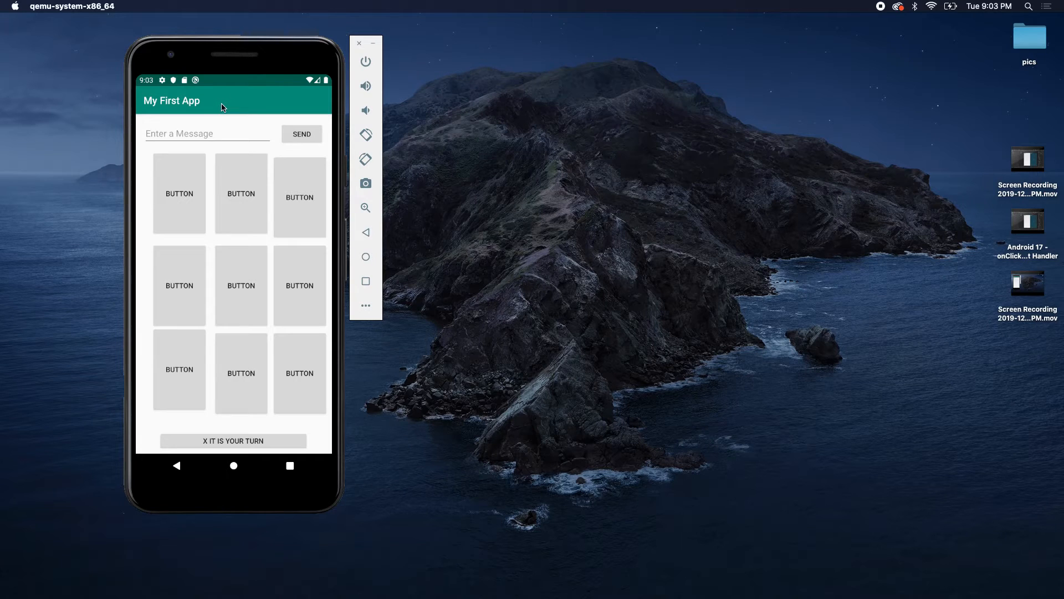
pyautogui.moveTo(173, 183)
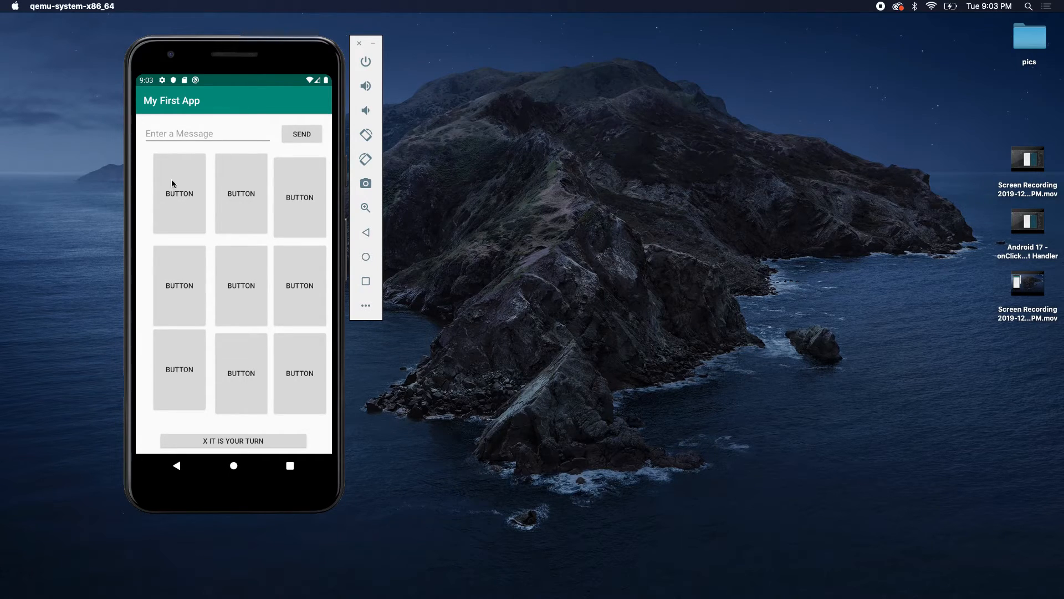
# Place X top-left, O centre, X middle-left, leaving those cells disabled
pyautogui.click(178, 193)
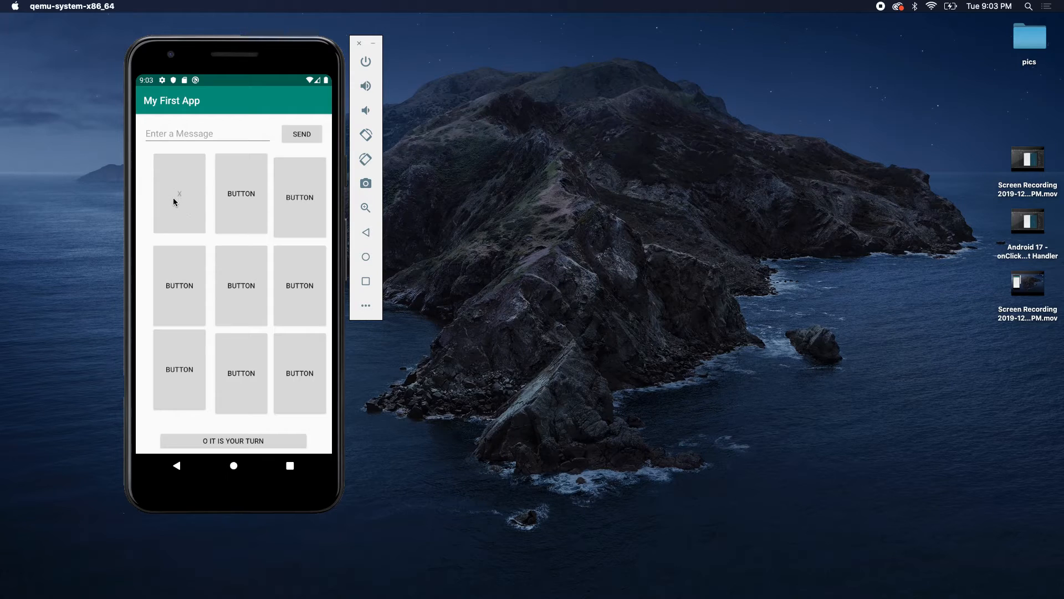
pyautogui.moveTo(200, 207)
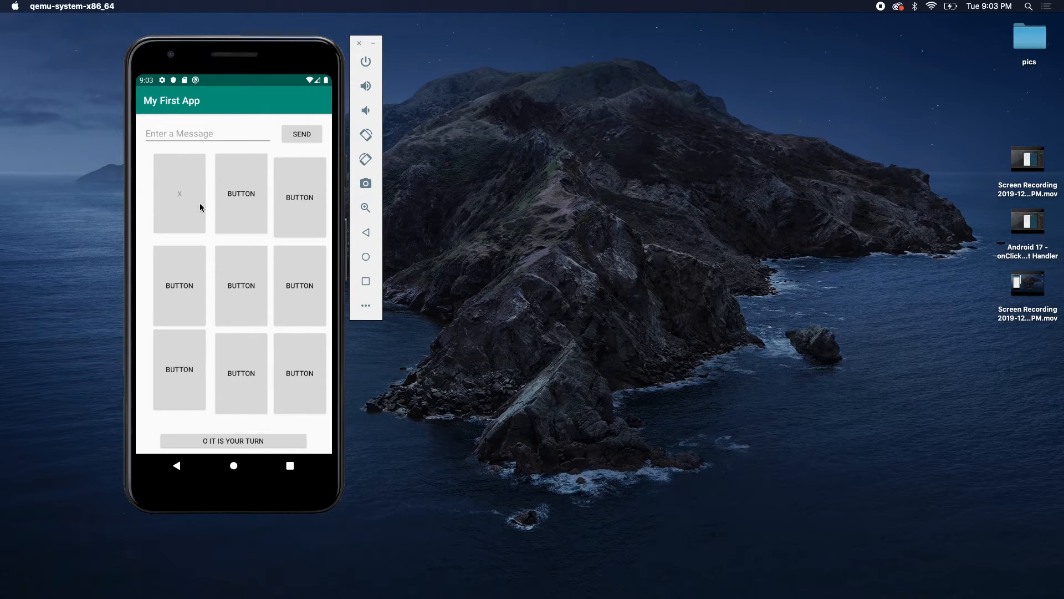
pyautogui.moveTo(215, 228)
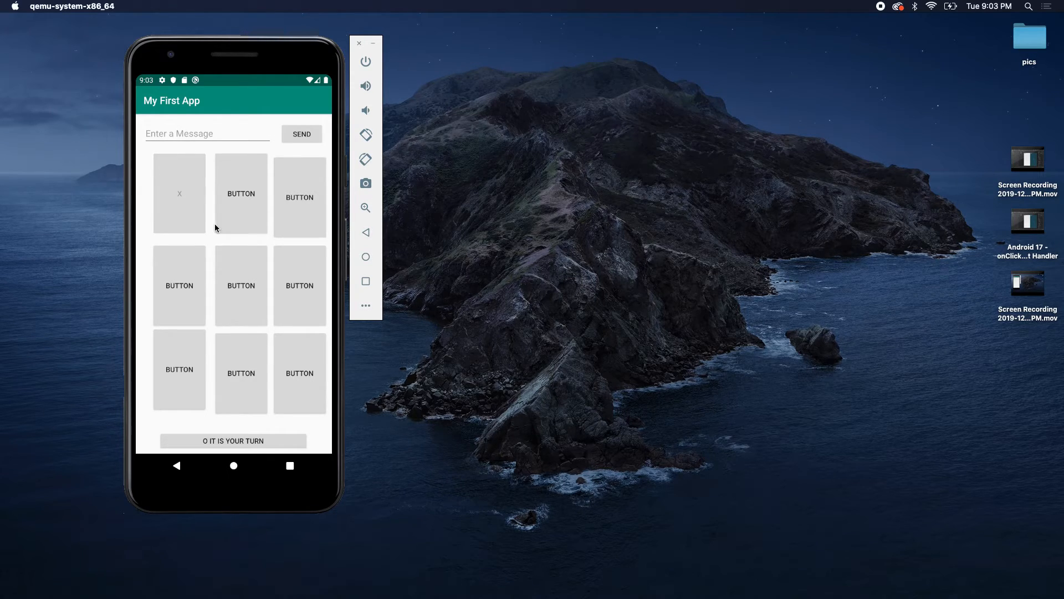
pyautogui.click(241, 285)
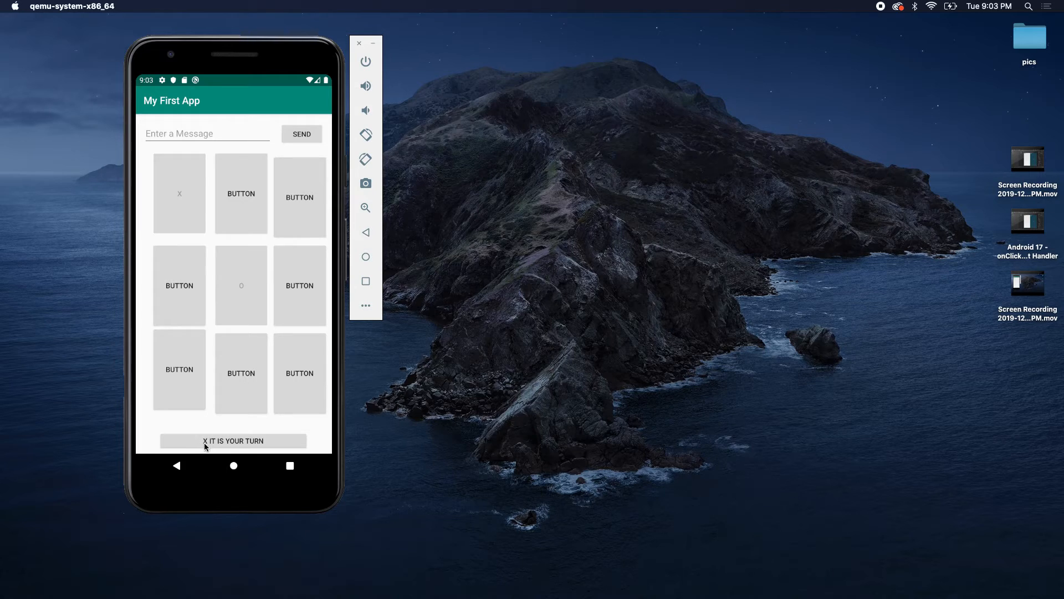
pyautogui.click(179, 285)
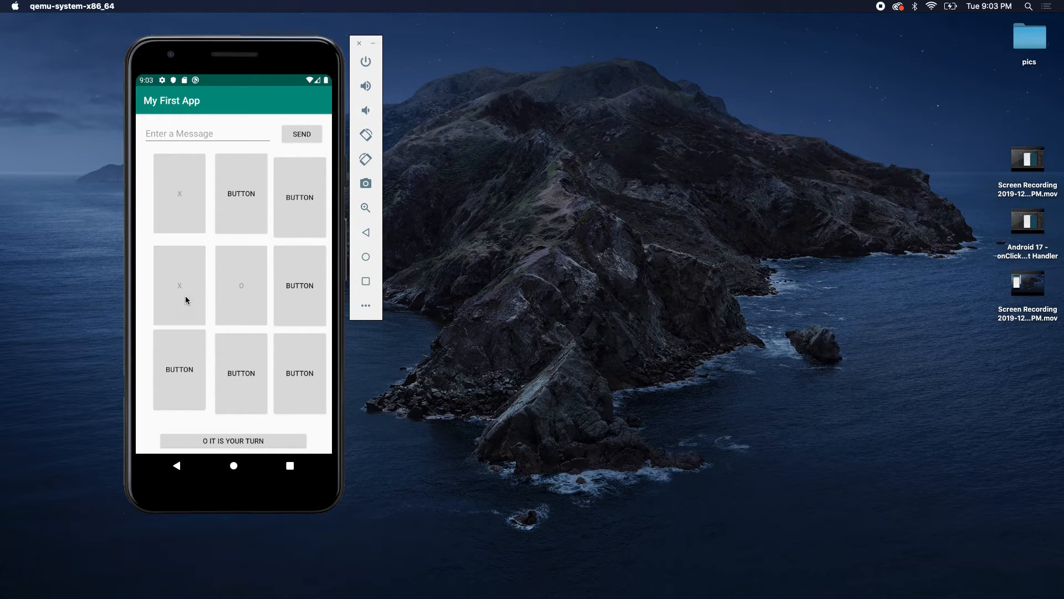
pyautogui.moveTo(233, 362)
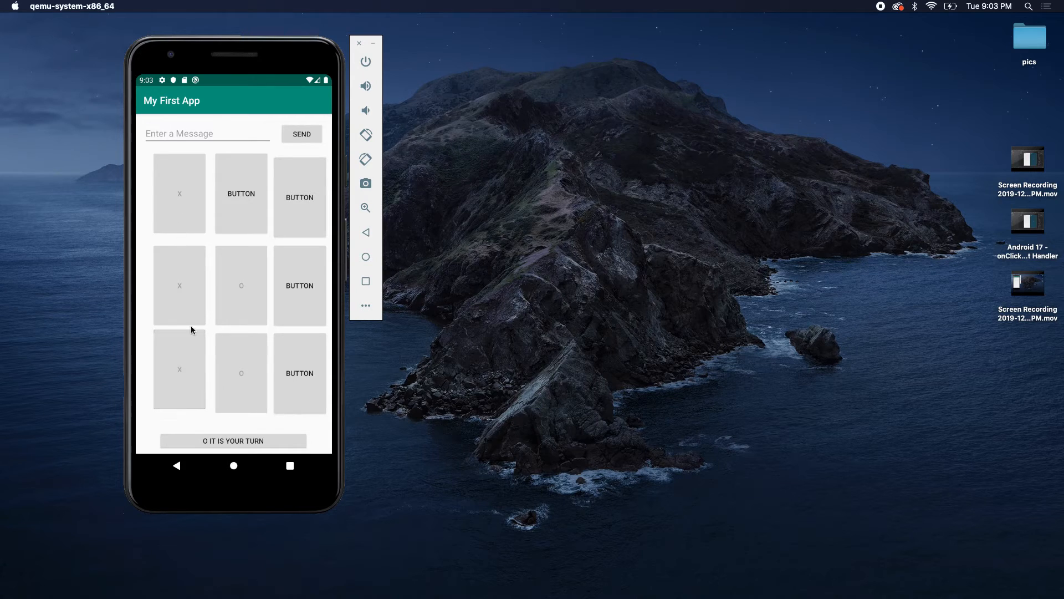
pyautogui.moveTo(158, 248)
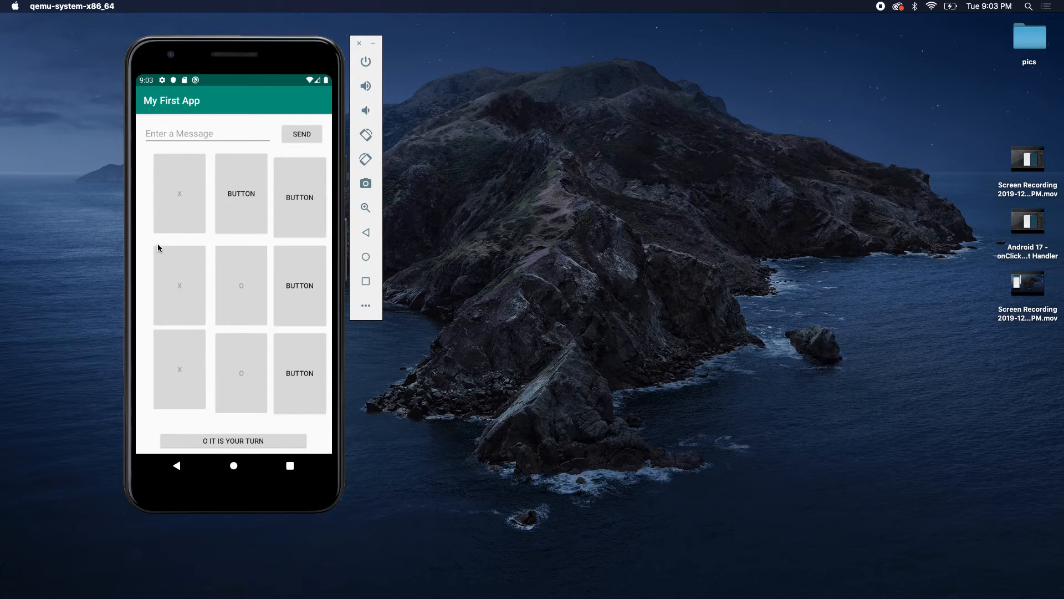
pyautogui.moveTo(392, 164)
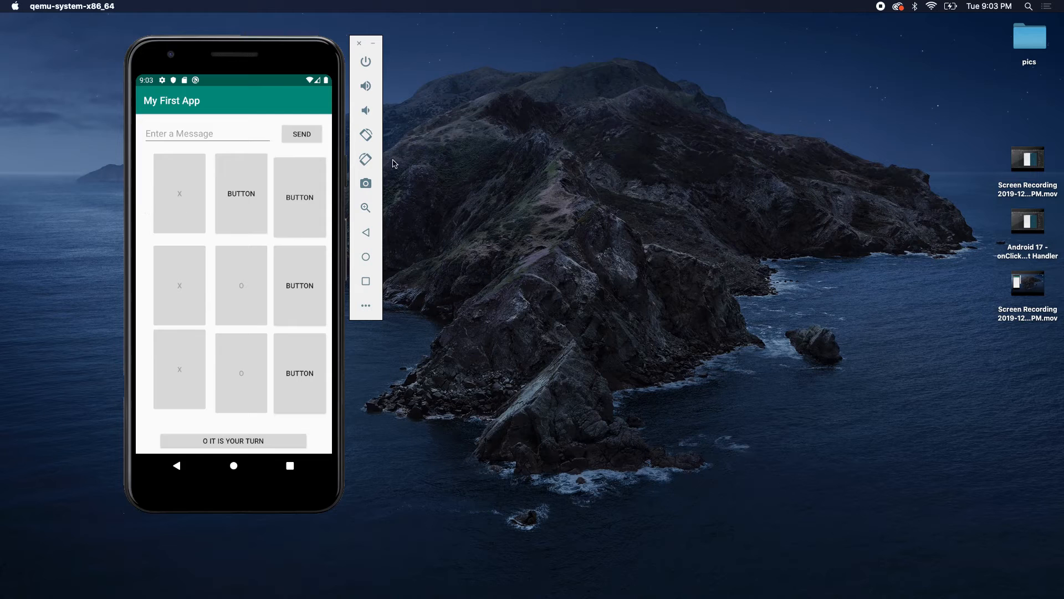
pyautogui.moveTo(274, 180)
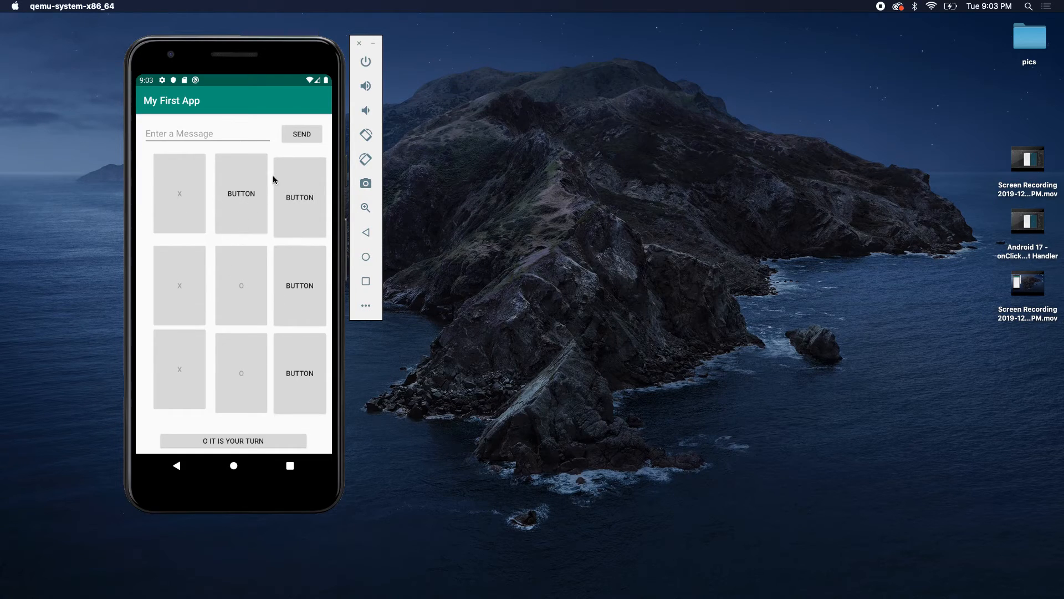
pyautogui.moveTo(144, 165)
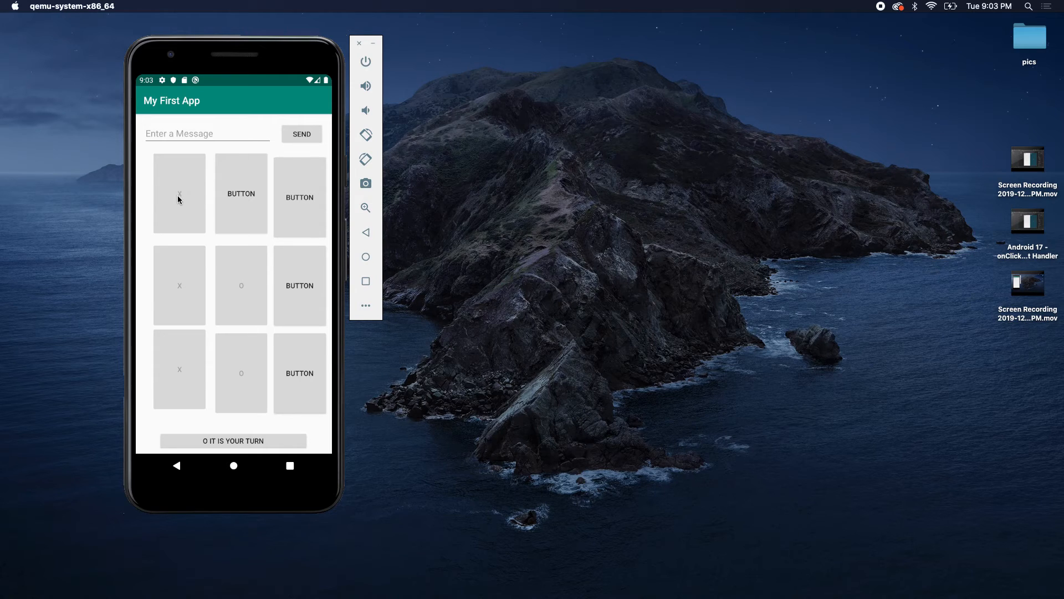
pyautogui.moveTo(144, 183)
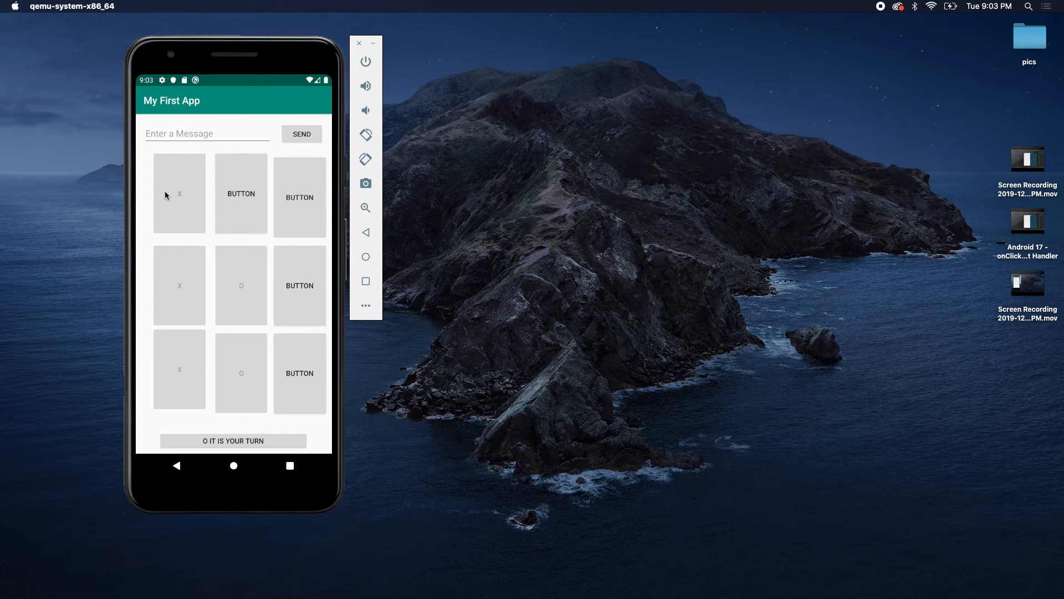
pyautogui.moveTo(150, 188)
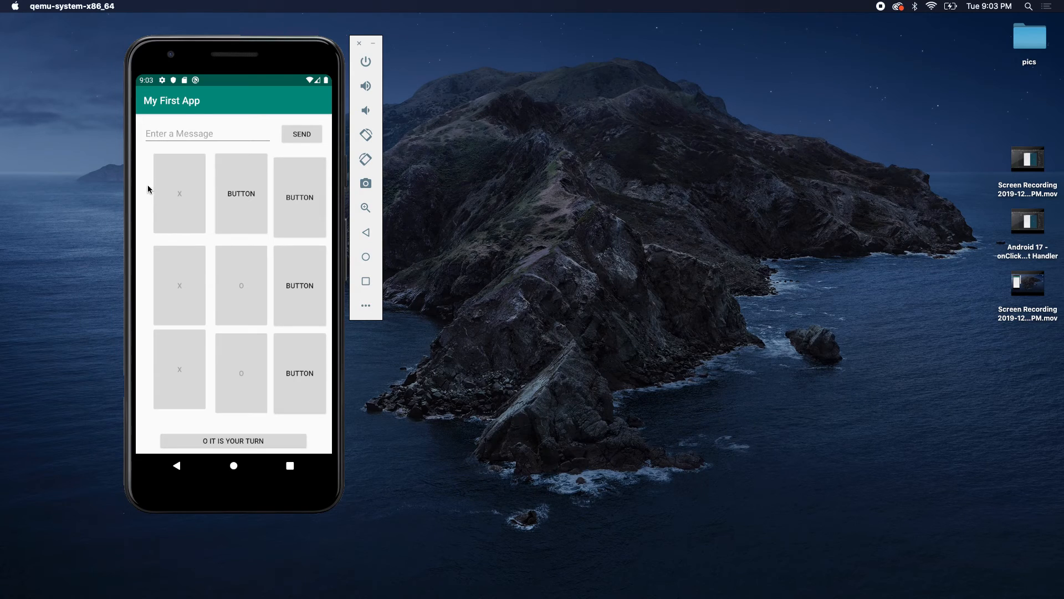
pyautogui.moveTo(237, 290)
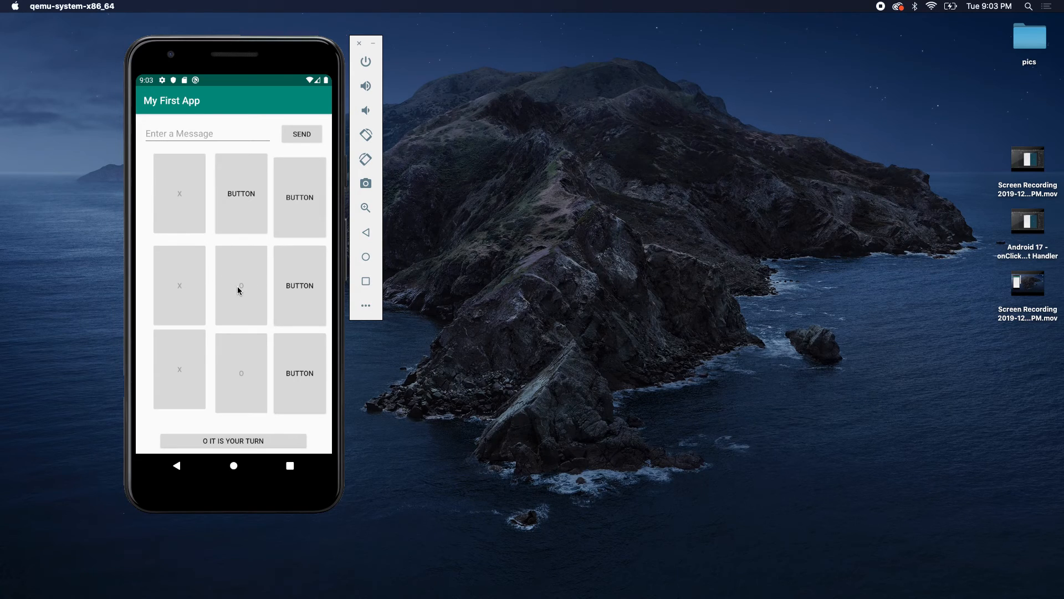
pyautogui.moveTo(563, 326)
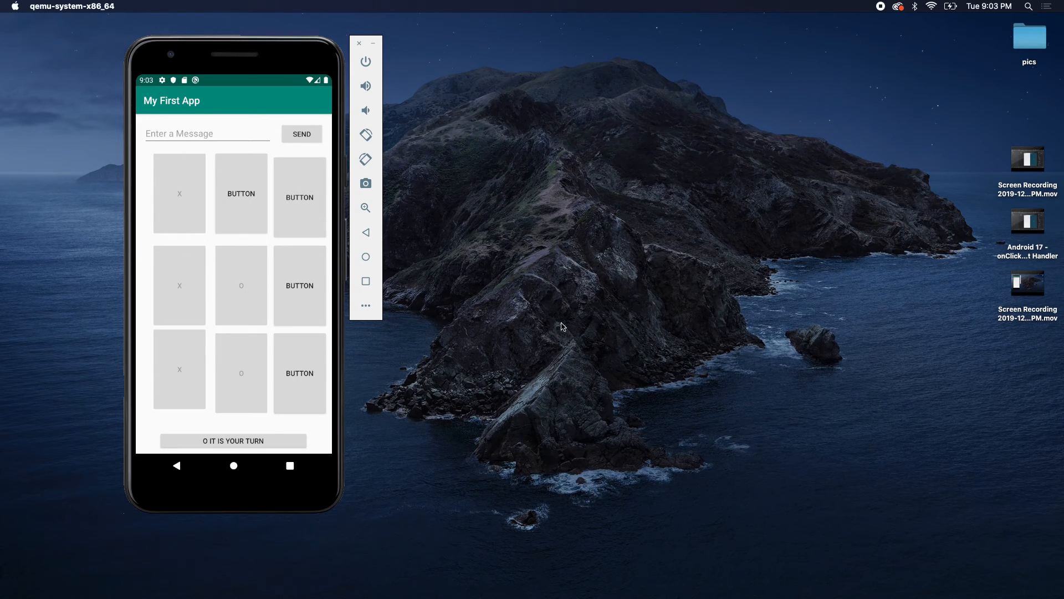
pyautogui.moveTo(683, 304)
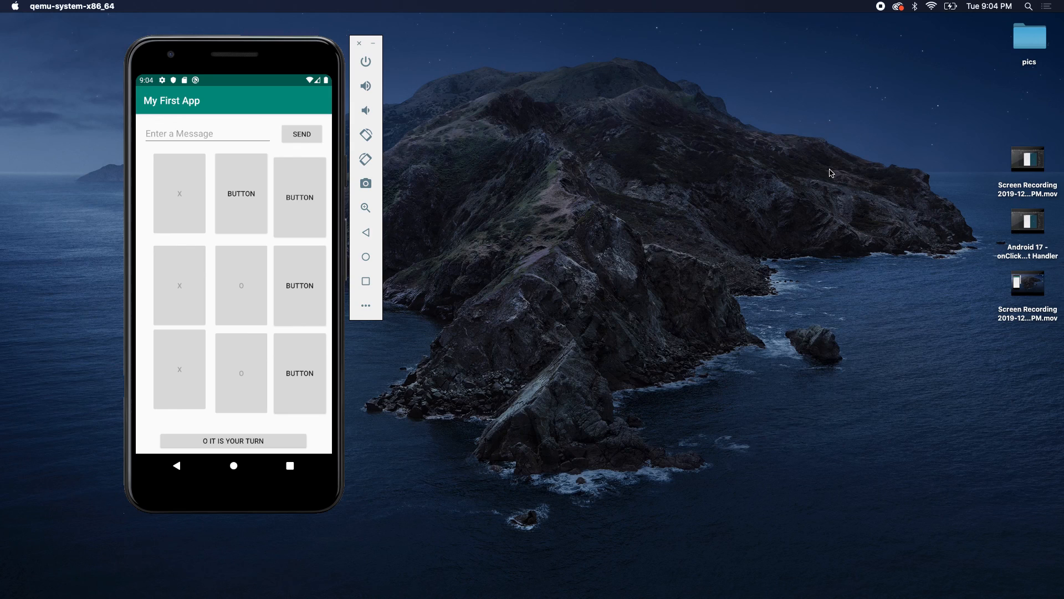
pyautogui.moveTo(882, 11)
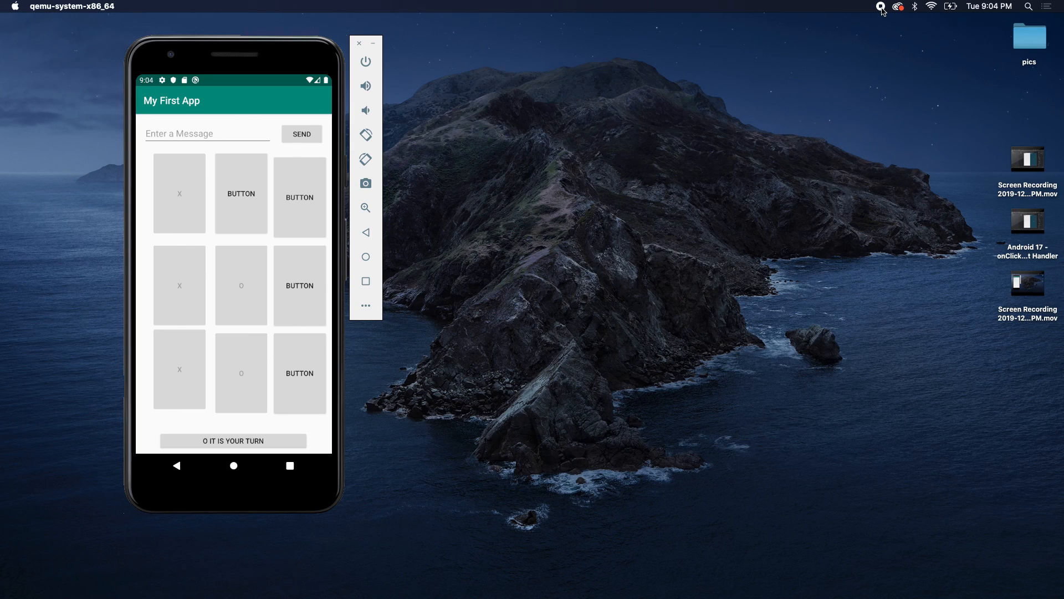